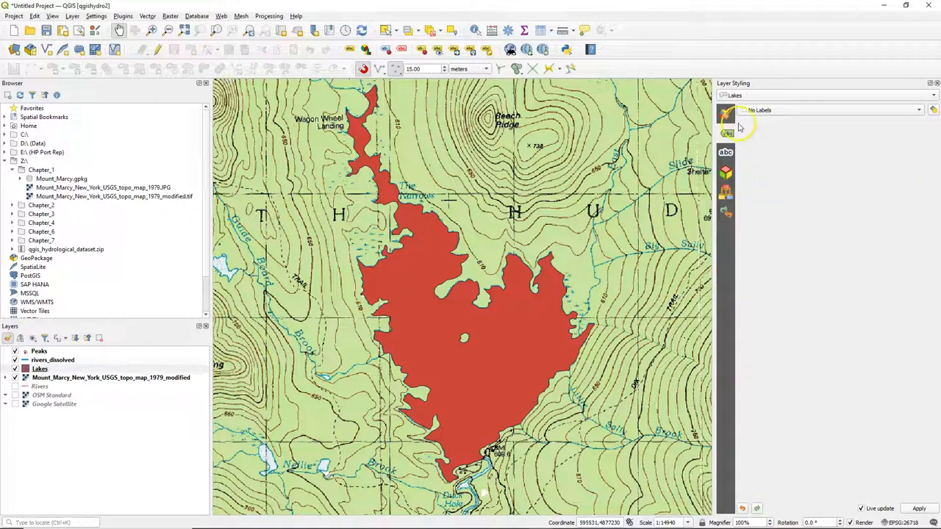
Change the lake's Simple Fill symbol layer type to Shapeburst Fill.
left_click(725, 114)
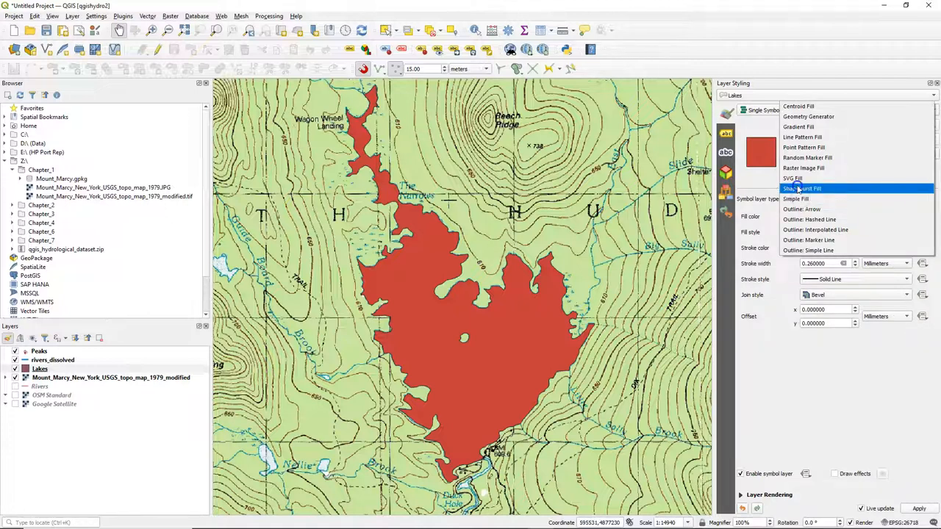
left_click(802, 188)
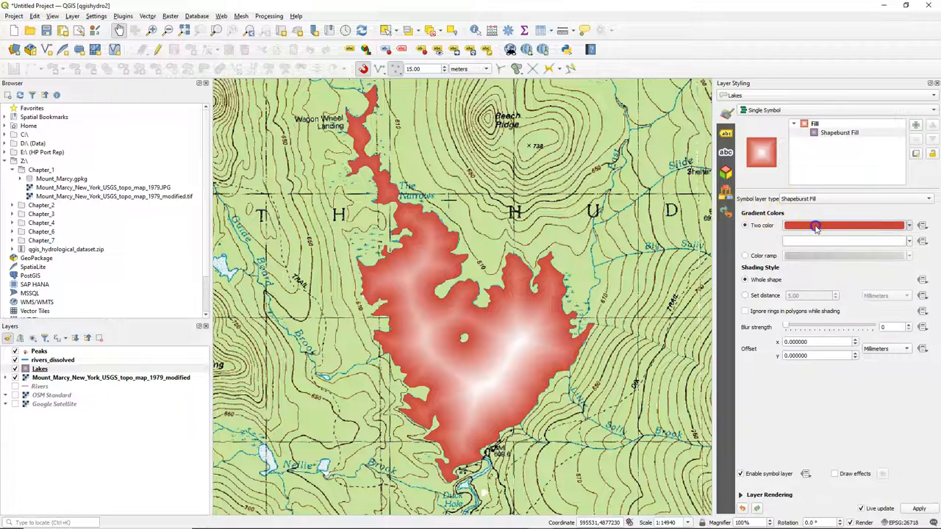
Set the two shapeburst gradient colours to light blue and dark blue.
left_click(816, 224)
type("180")
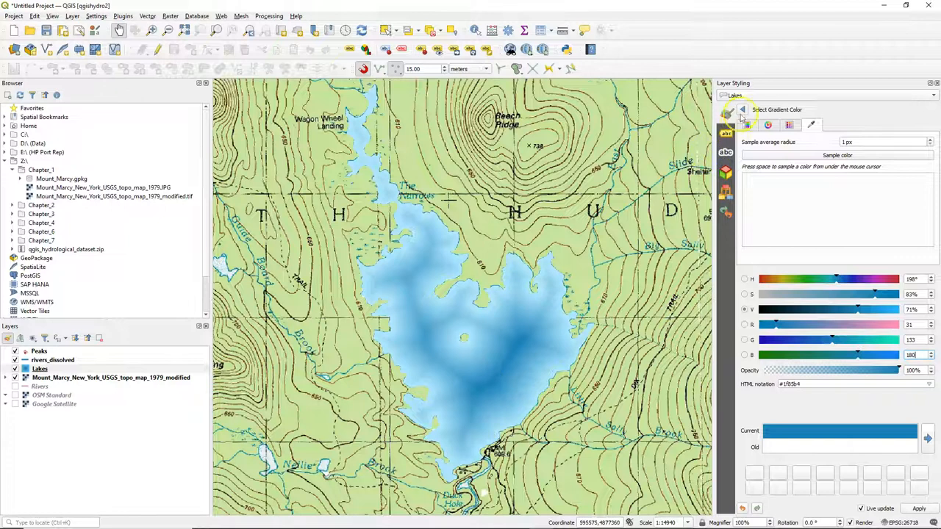
left_click(742, 109)
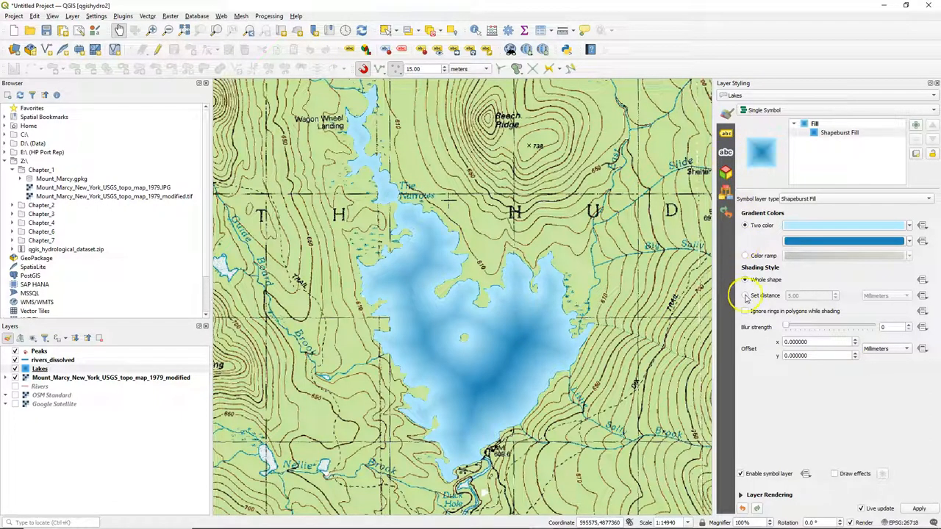
Limit the shapeburst to a 6 mm distance from shore with blur strength 12.
left_click(745, 295)
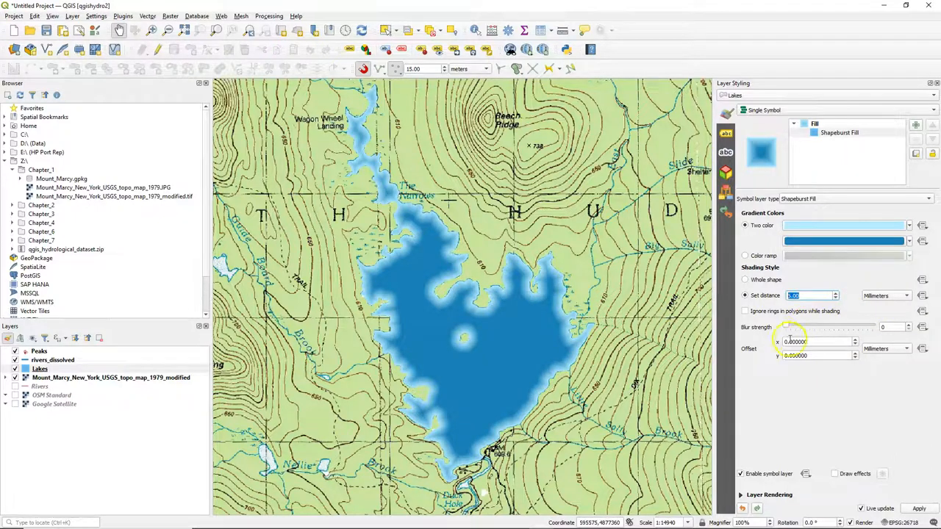
left_click_drag(790, 327, 831, 327)
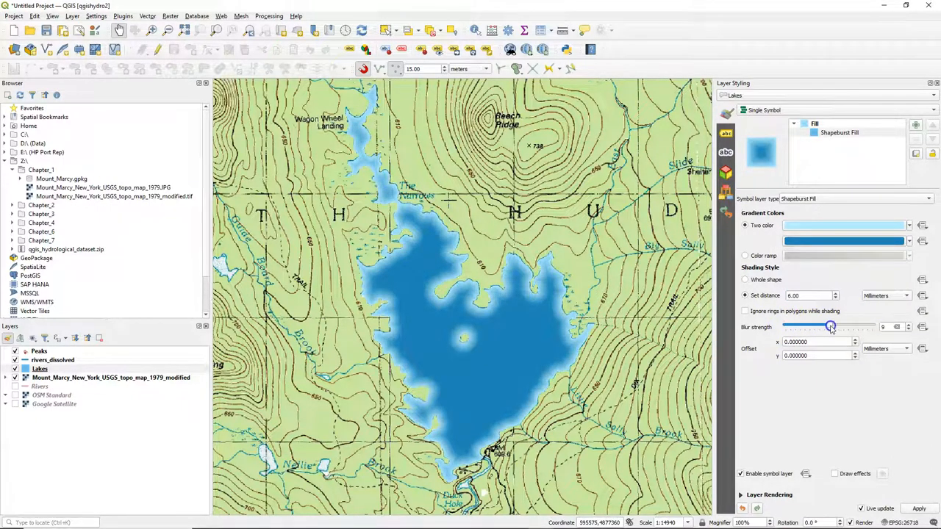
left_click_drag(830, 327, 845, 327)
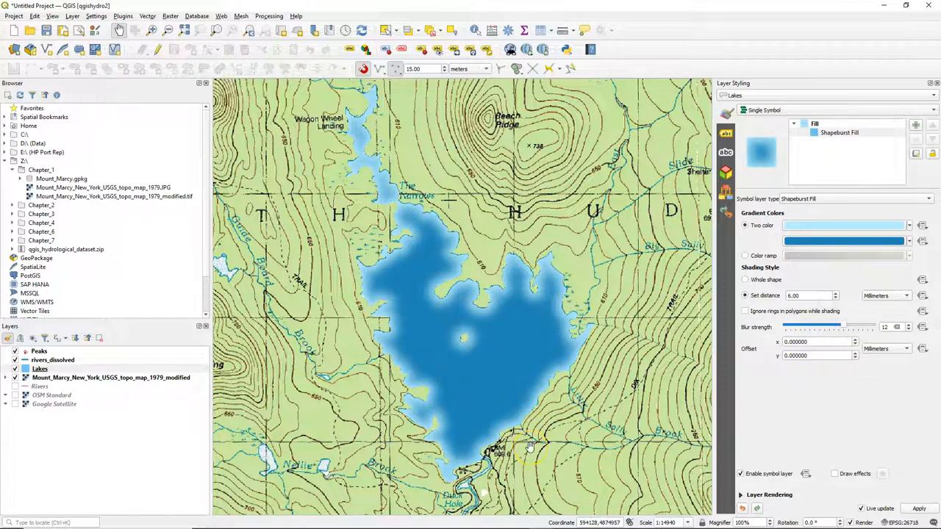
mouse_move(407, 249)
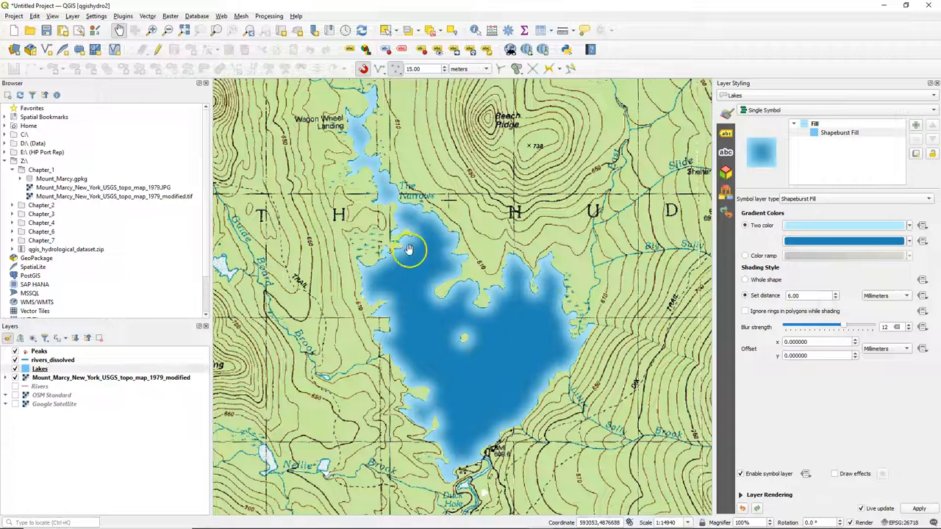
mouse_move(775, 180)
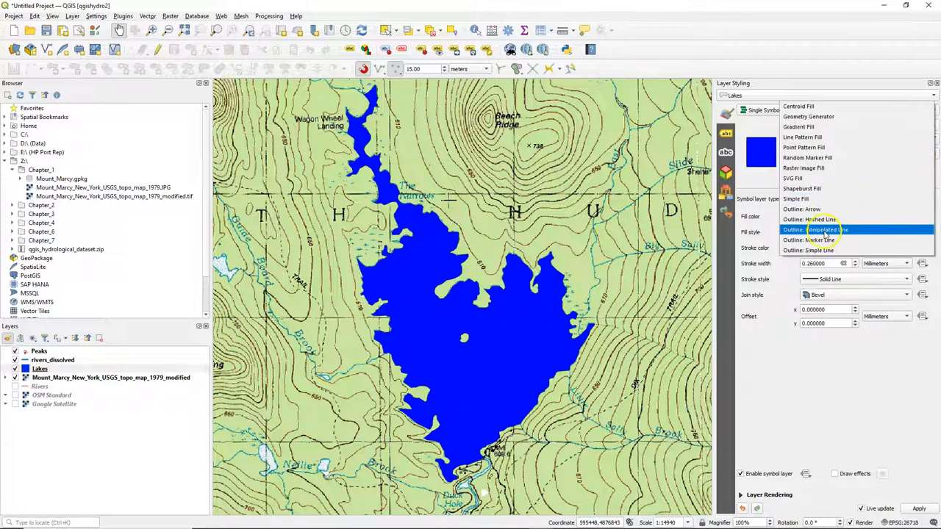
Add an outline line layer to the lake symbol and adjust its line colour.
left_click(811, 250)
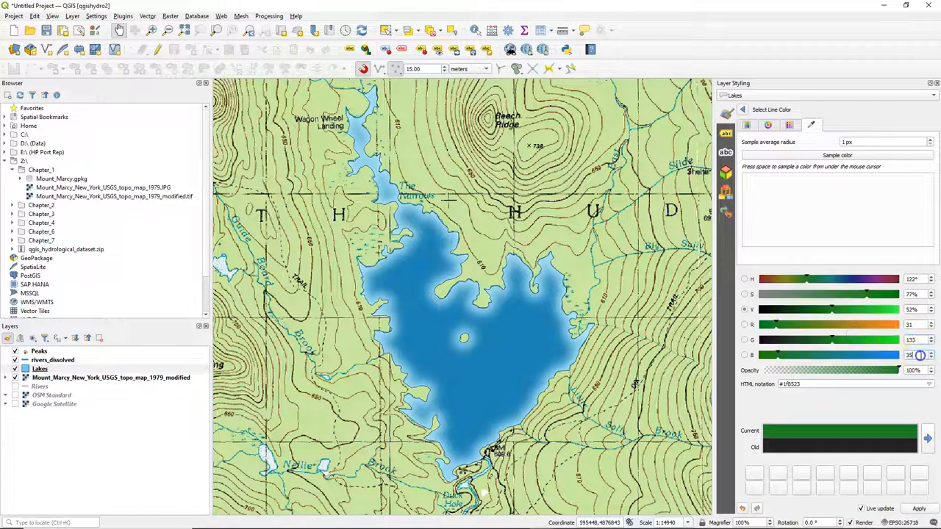
left_click(741, 110)
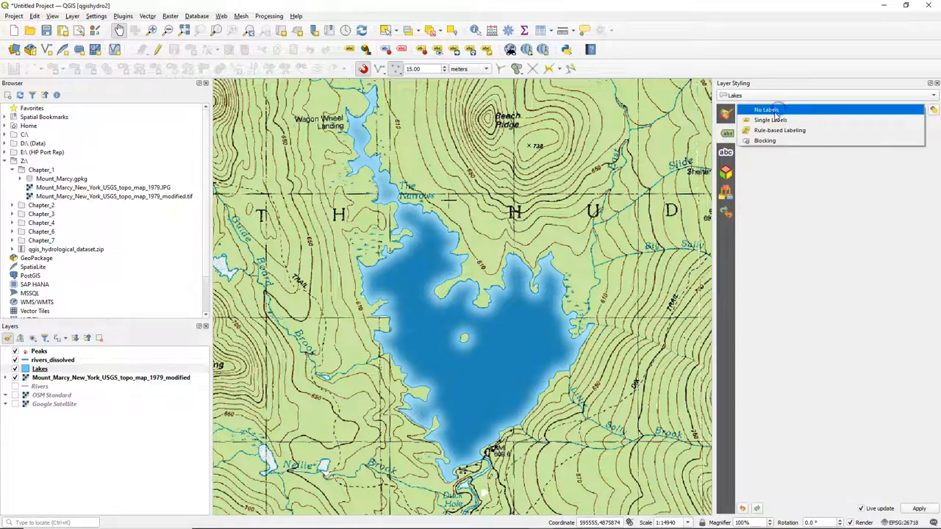
Label the Lakes layer with Single Labels by Name, in light blue text.
left_click(771, 119)
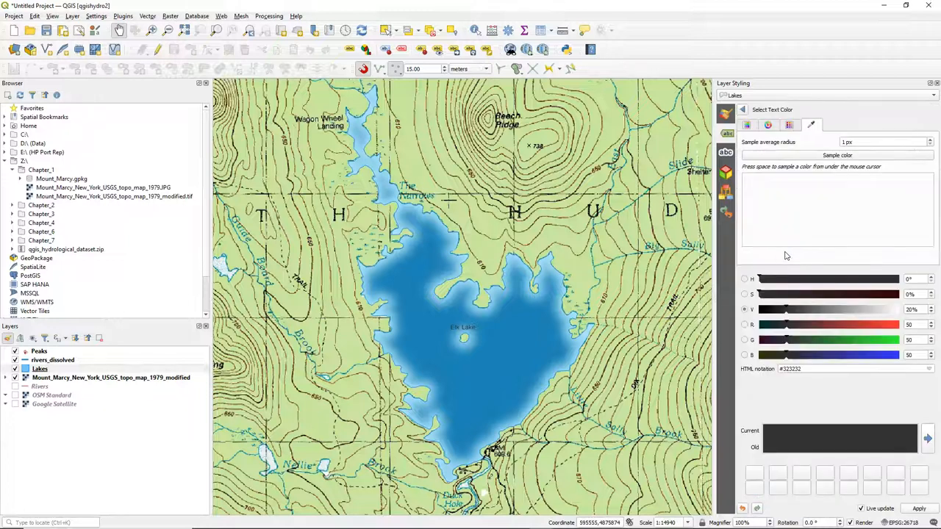
left_click(747, 124)
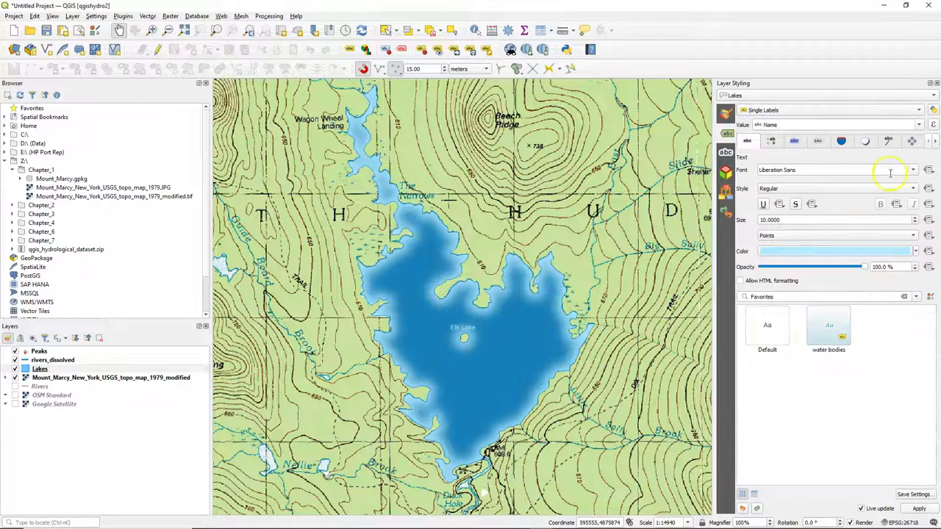
Set the Elk Lake label font to Calibri Bold Italic.
left_click(913, 169)
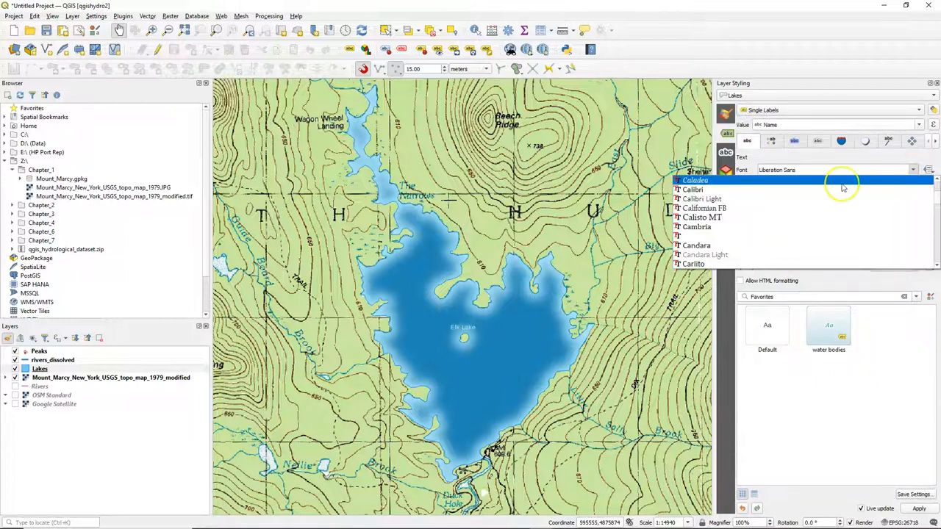
left_click(682, 189)
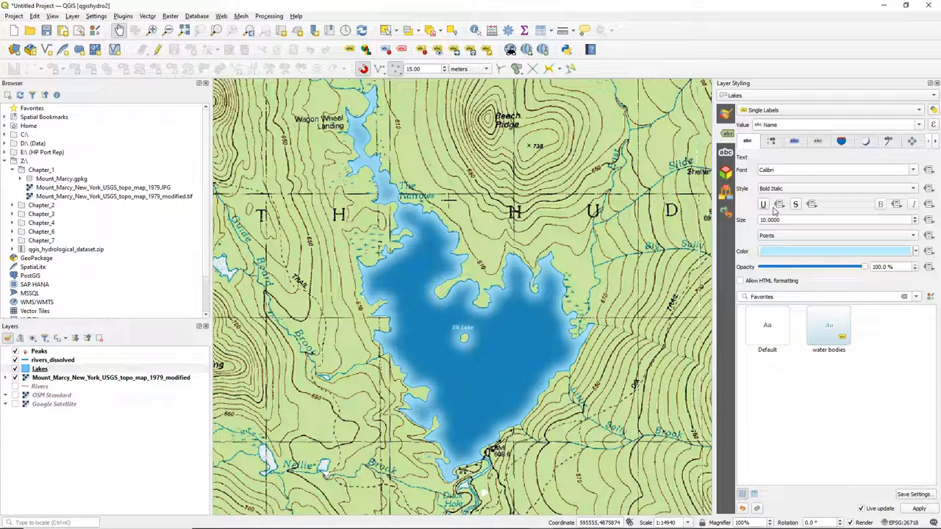
left_click(909, 140)
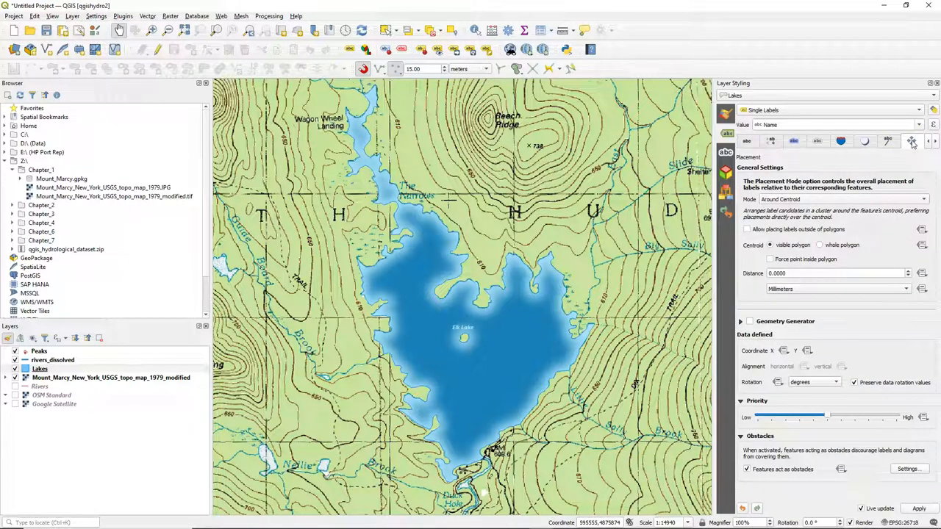
Switch the lake label placement mode to Horizontal.
left_click(920, 199)
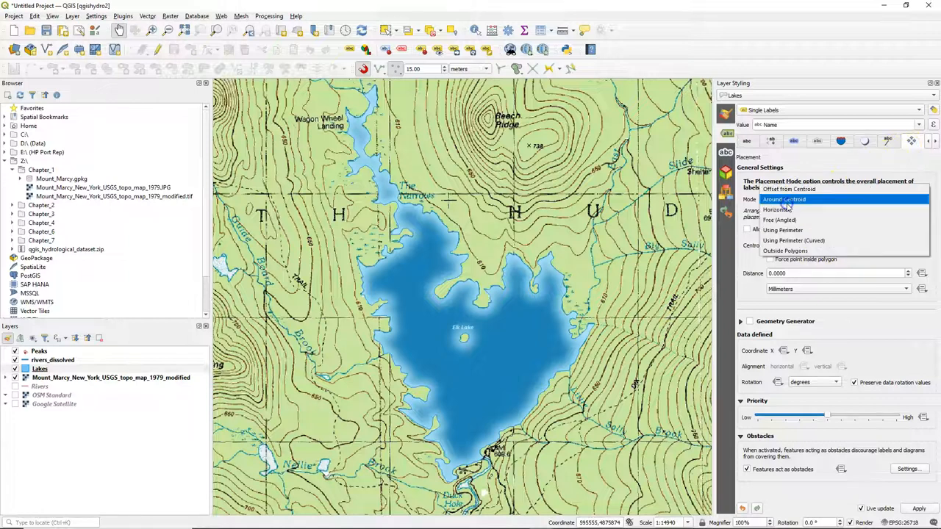
left_click(779, 210)
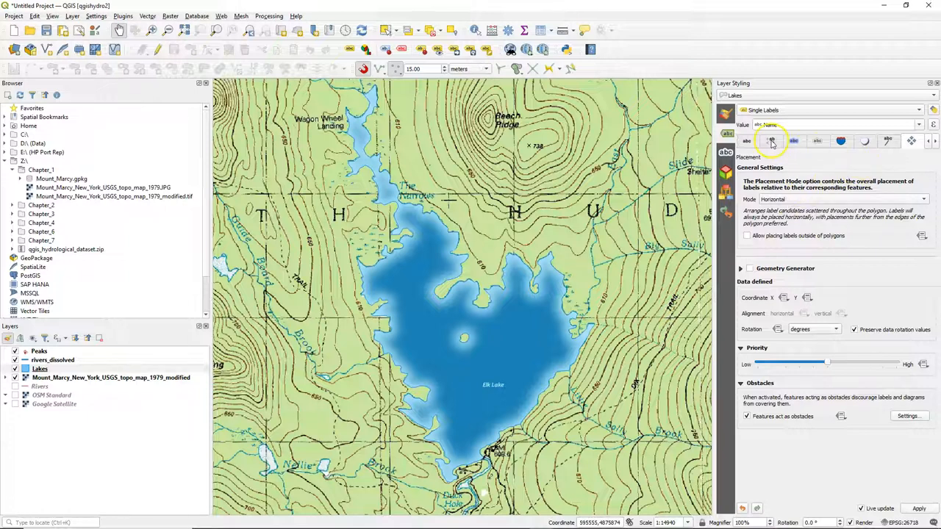
left_click(770, 141)
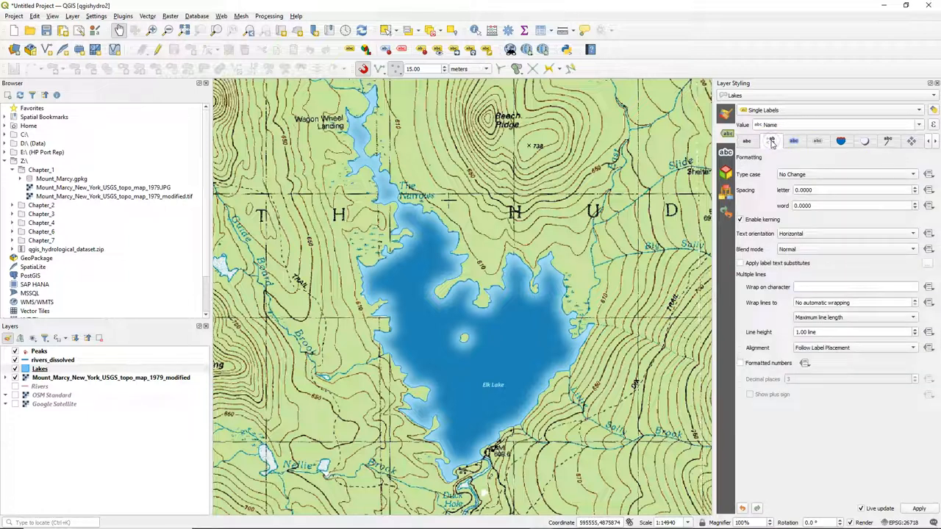
Wrap the label onto two lines, 'Elk' above 'Lake', with Center alignment.
left_click(852, 287)
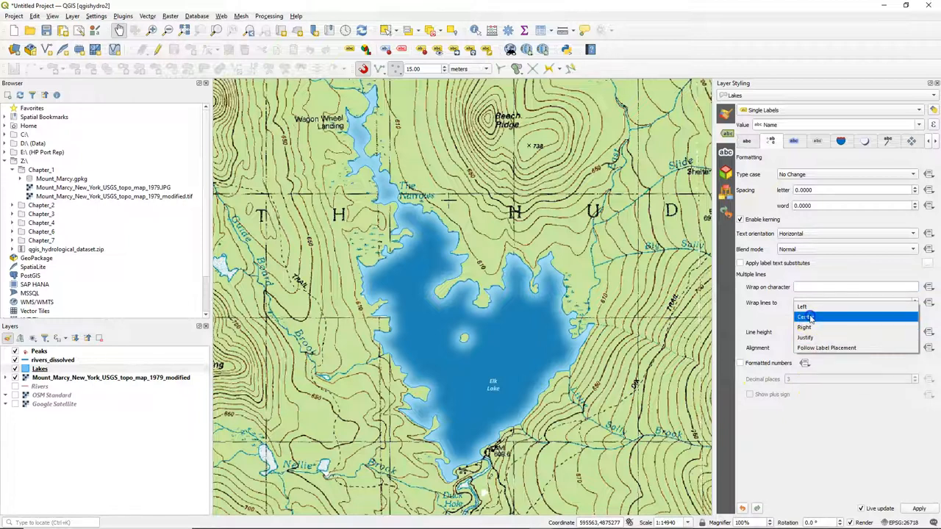
left_click(806, 317)
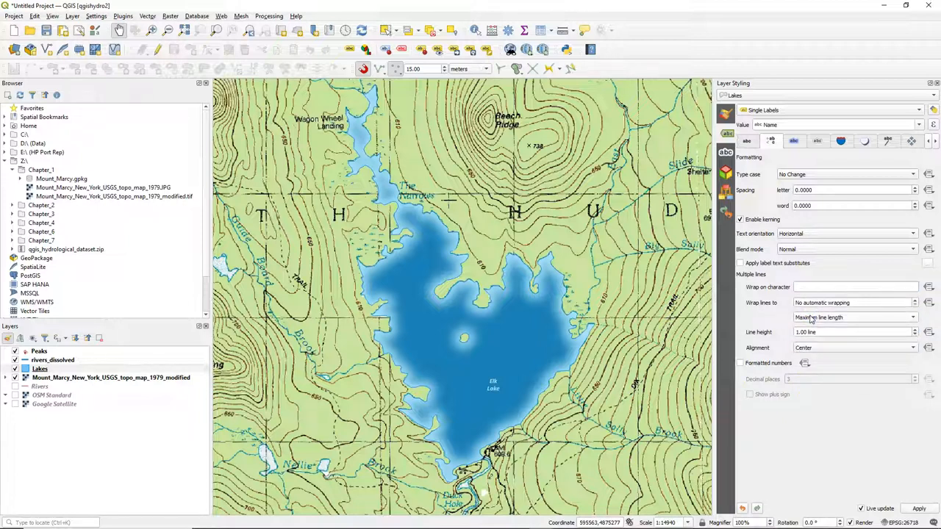